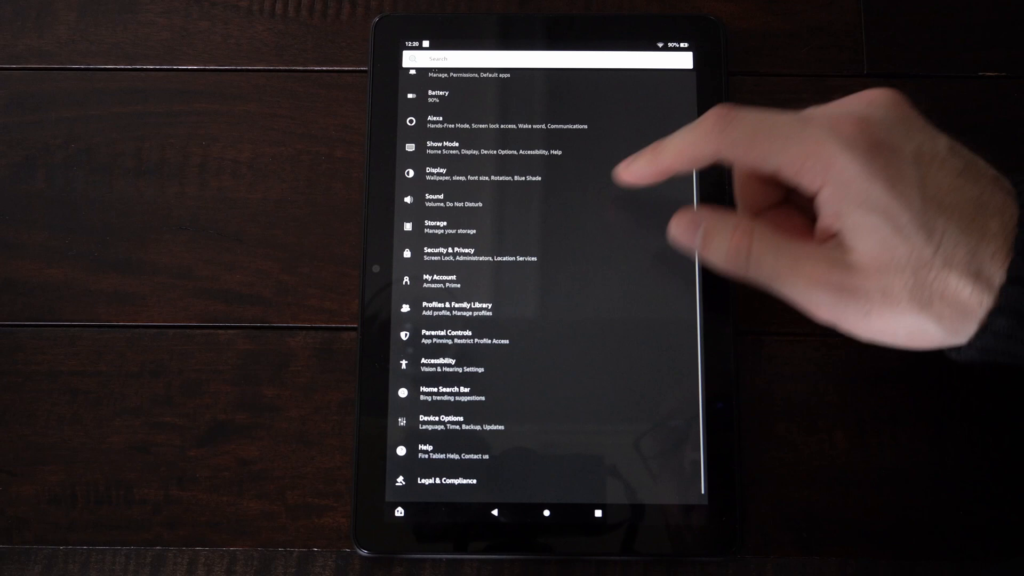
Step: Open the Device Options page from the Settings list
click(440, 423)
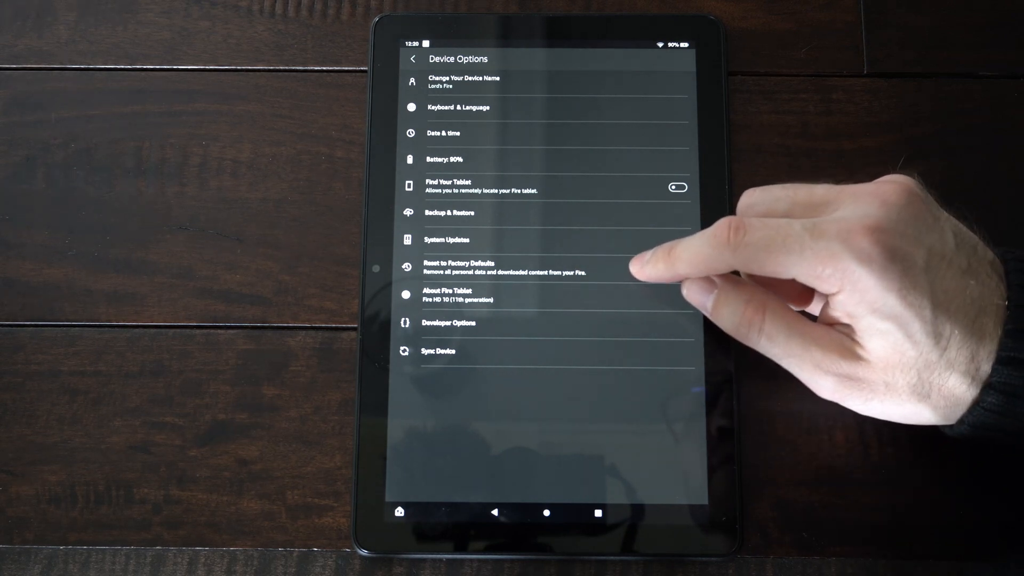
Step: Start Reset to Factory Defaults, cancel the confirmation, and go to the home screen
click(460, 267)
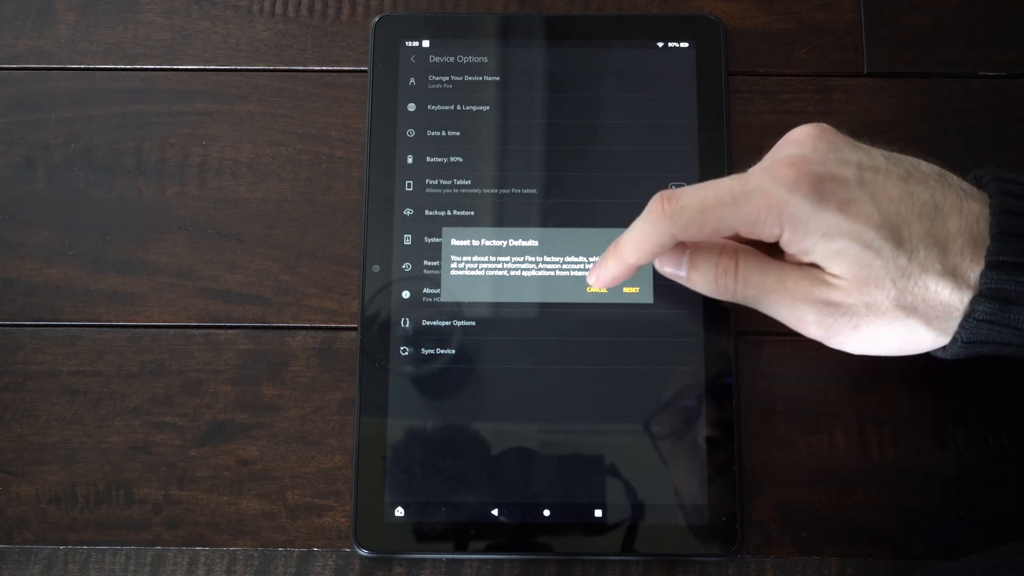
click(595, 291)
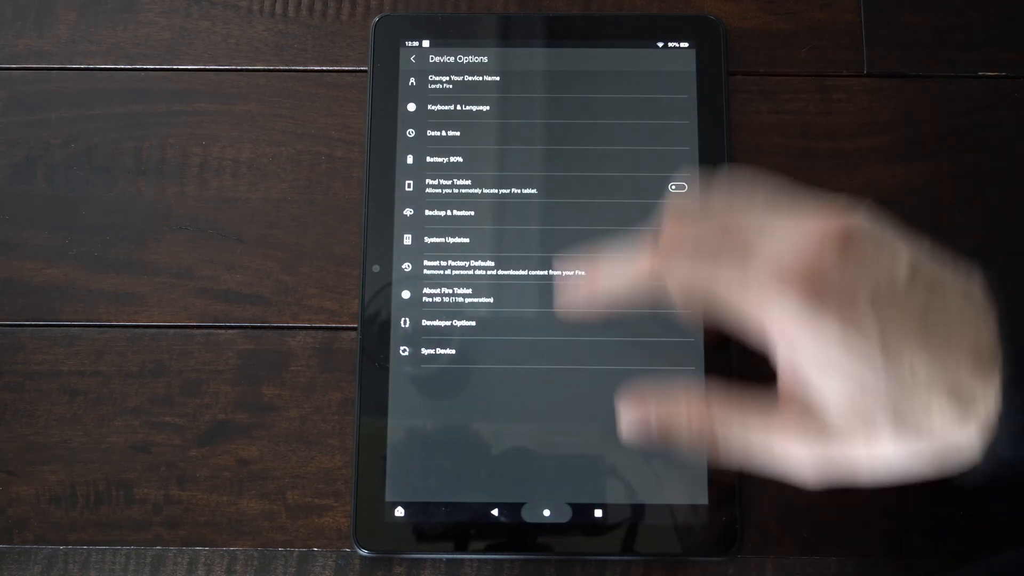
click(547, 512)
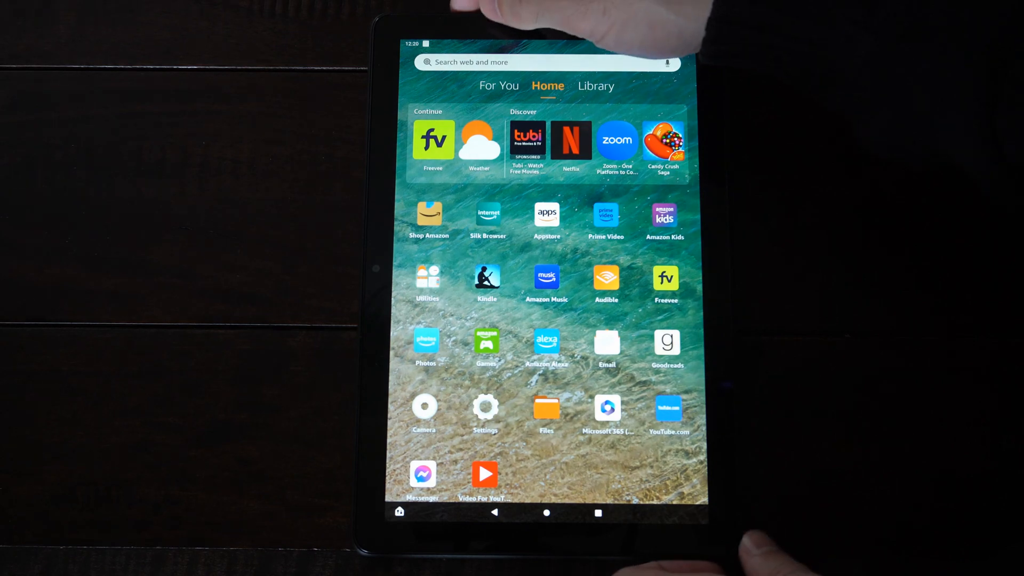